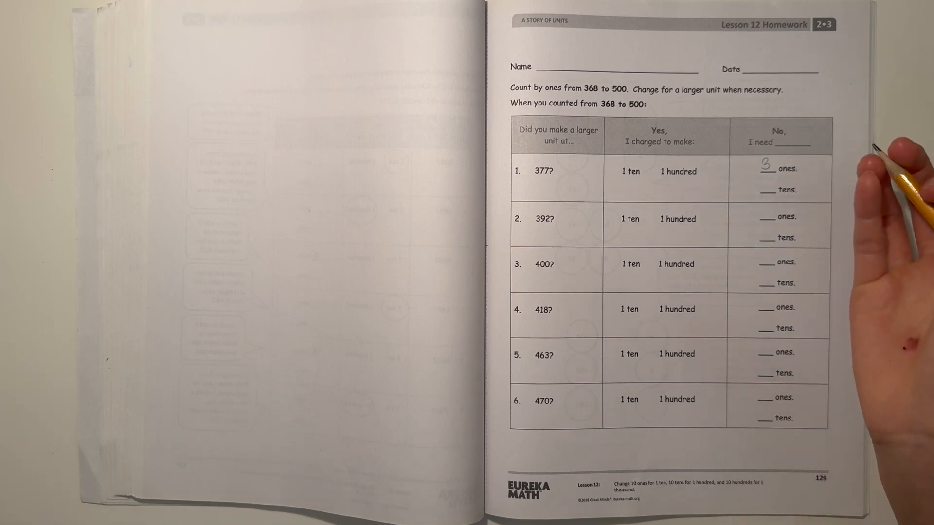
pyautogui.moveTo(887, 185)
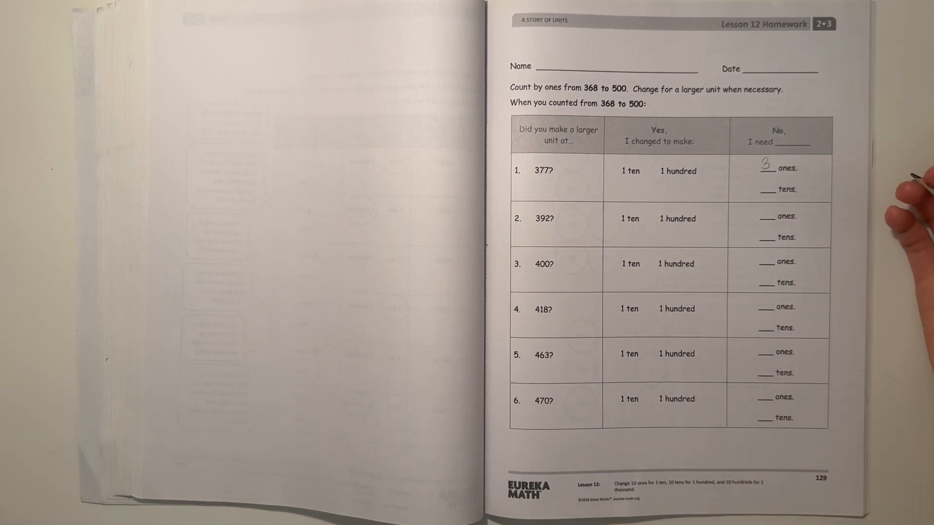